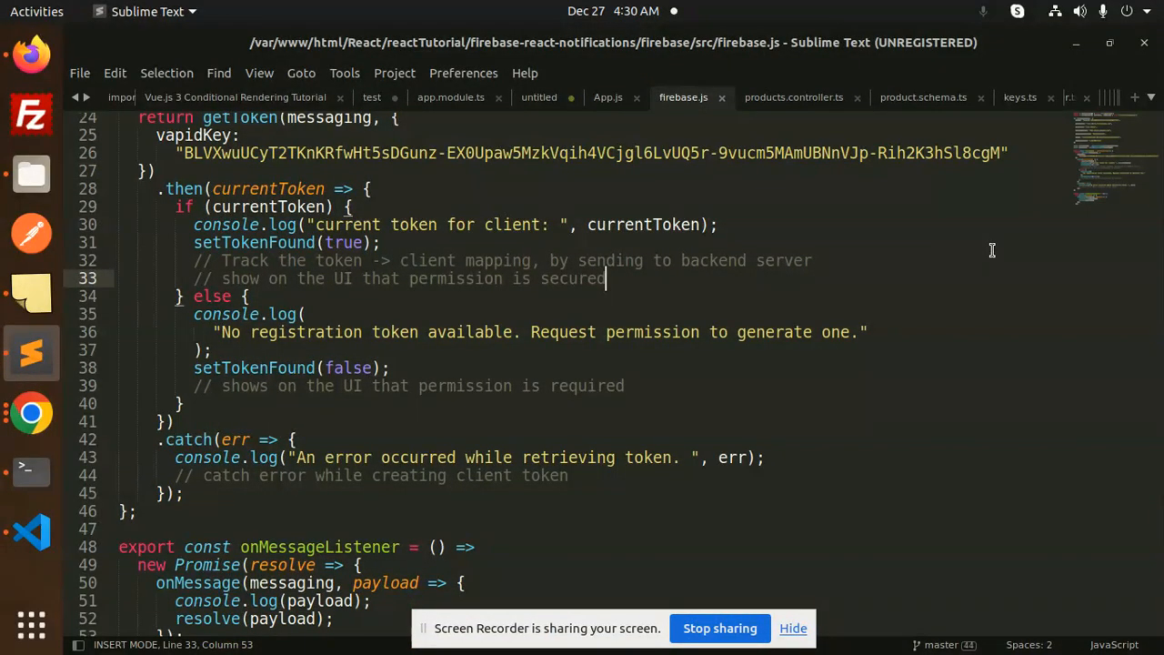
# - Switch from Sublime Text's firebase.js to the Firefox window showing Google
pyautogui.doubleClick(197, 135)
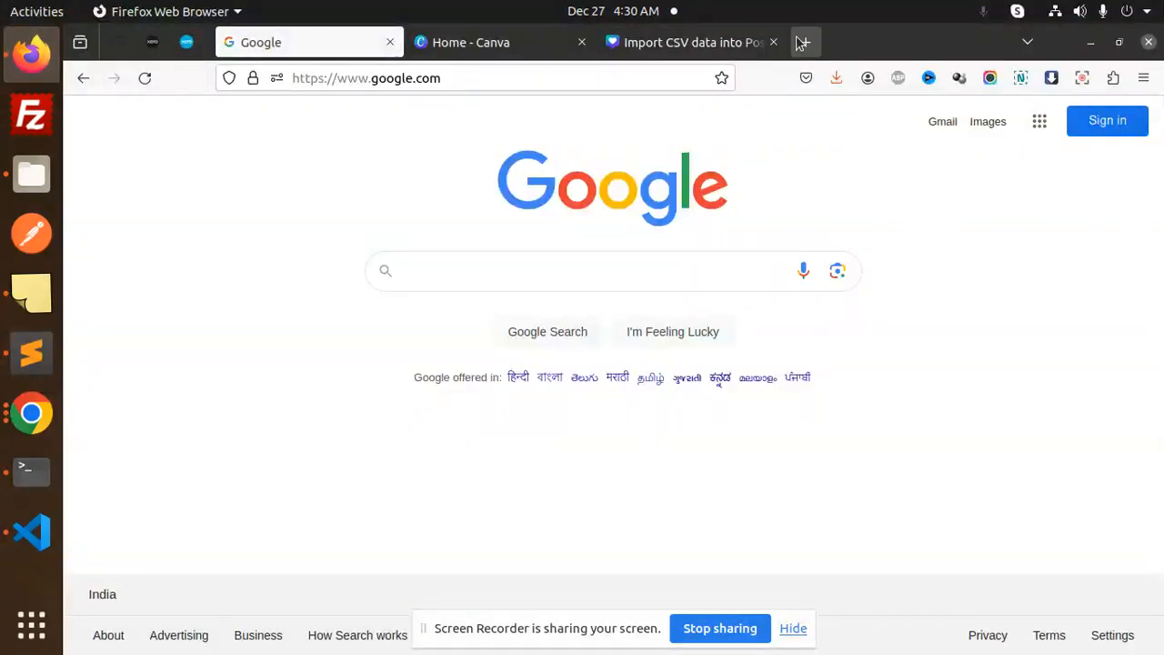
# - Search 'firebase con' in a new tab, follow the Firebase Console result and pass account verification
pyautogui.click(804, 41)
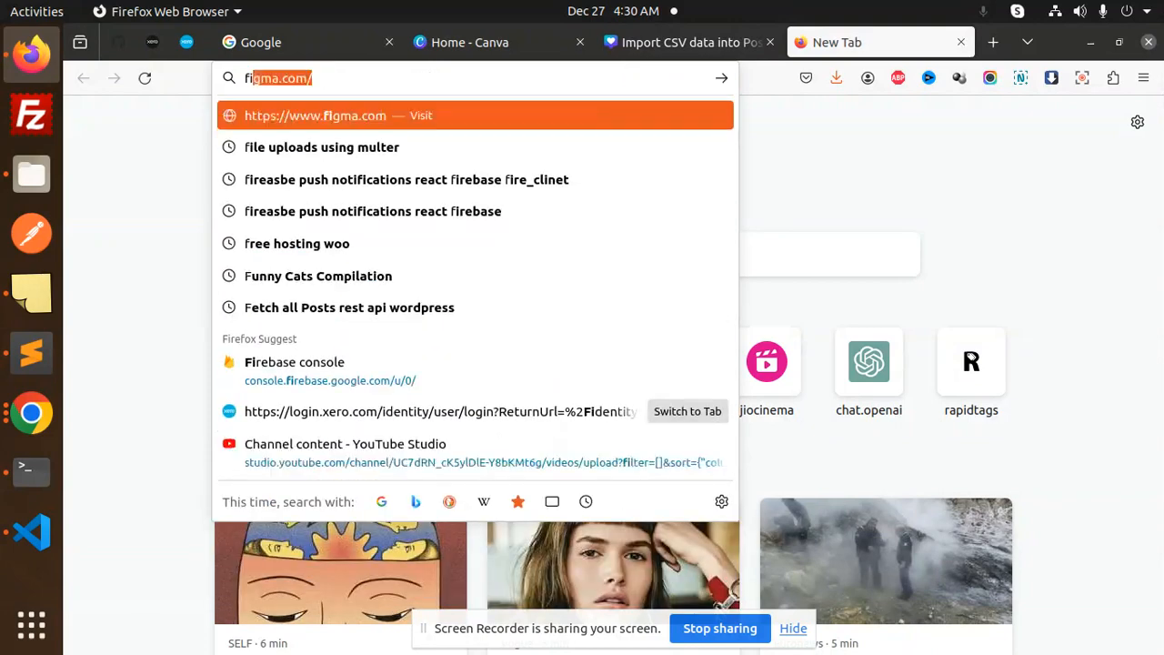
pyautogui.write('firebase con')
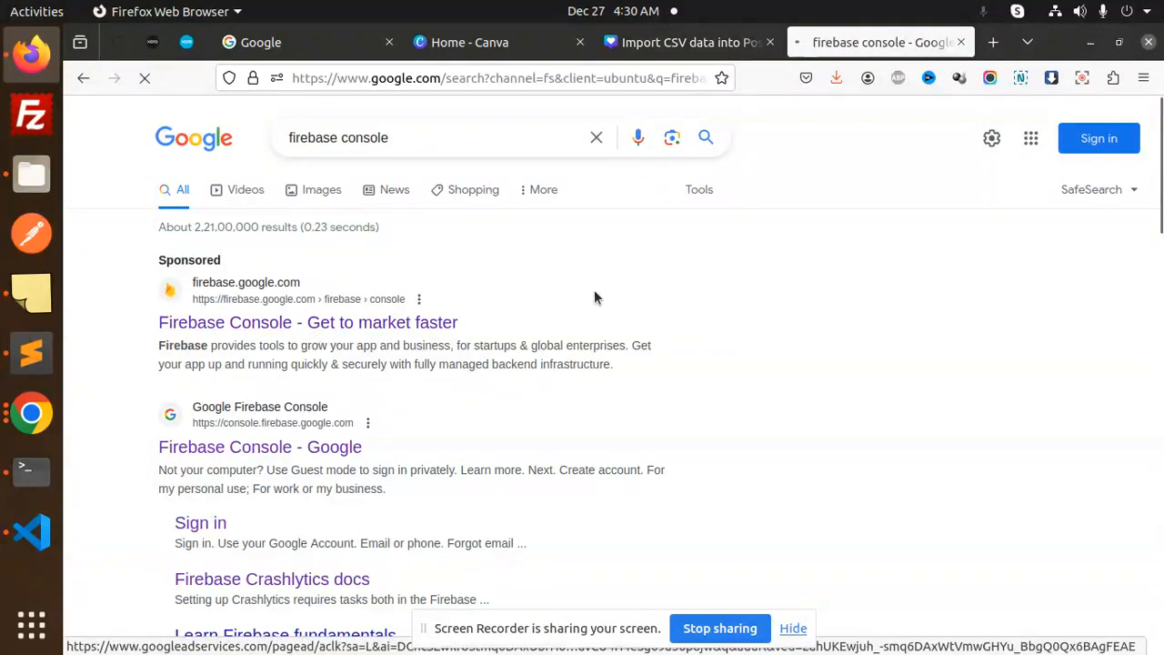
pyautogui.click(308, 322)
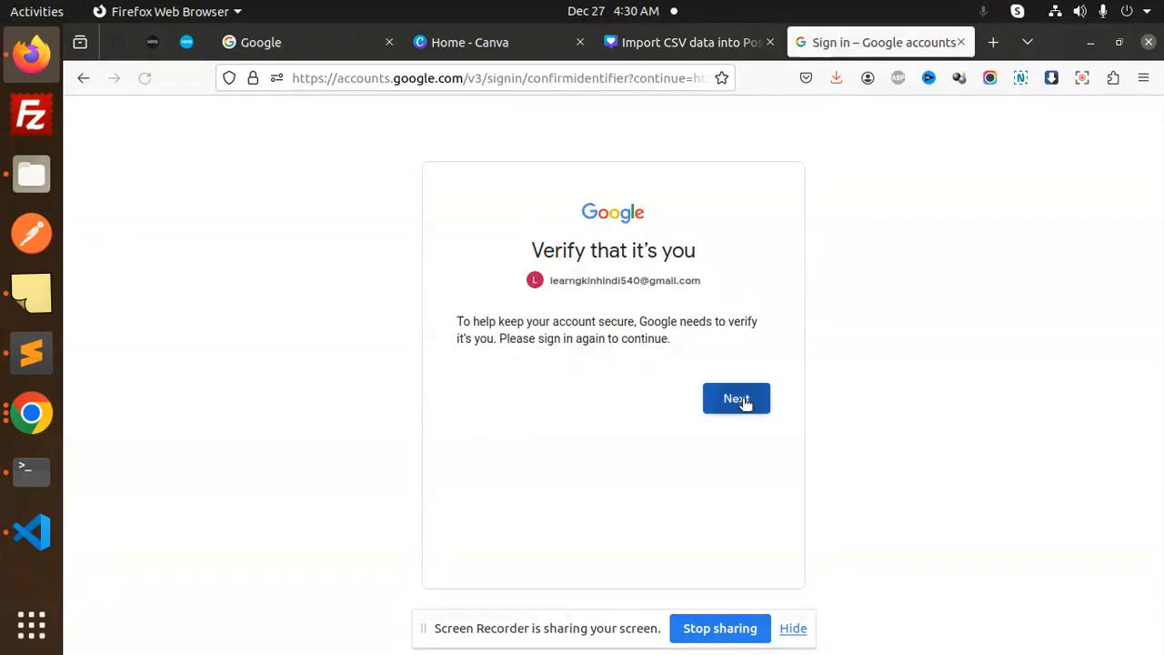
pyautogui.click(735, 398)
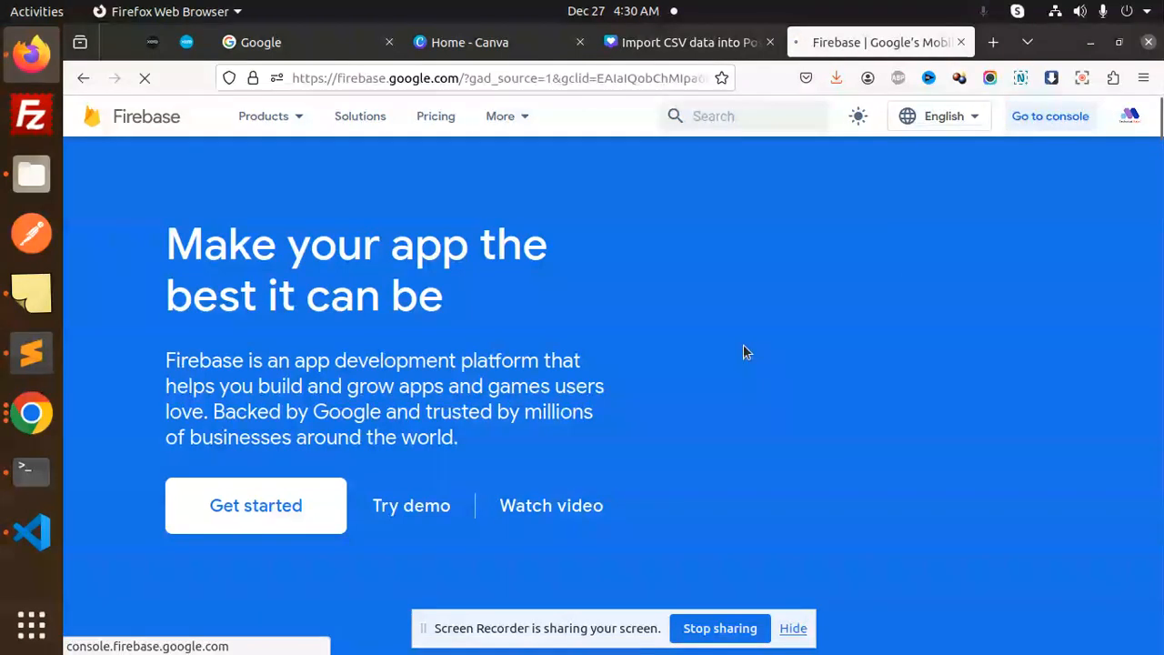
# - Reach the phonenumber project's Cloud Messaging settings from the Firebase console
pyautogui.click(1049, 117)
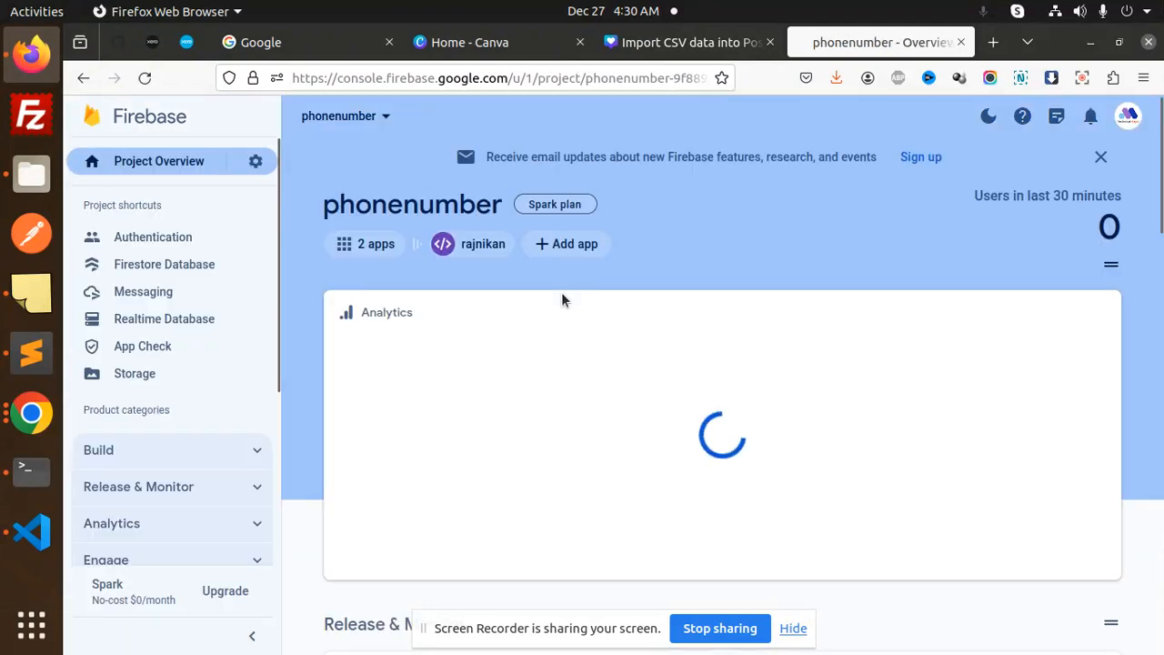
pyautogui.click(254, 160)
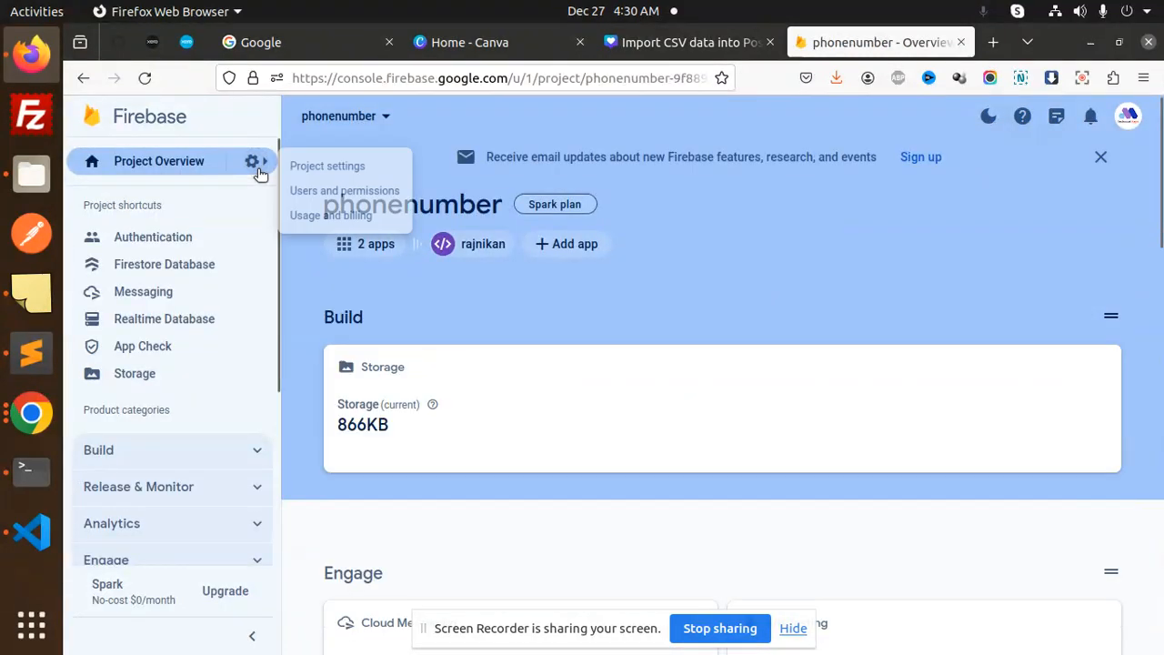
pyautogui.click(327, 166)
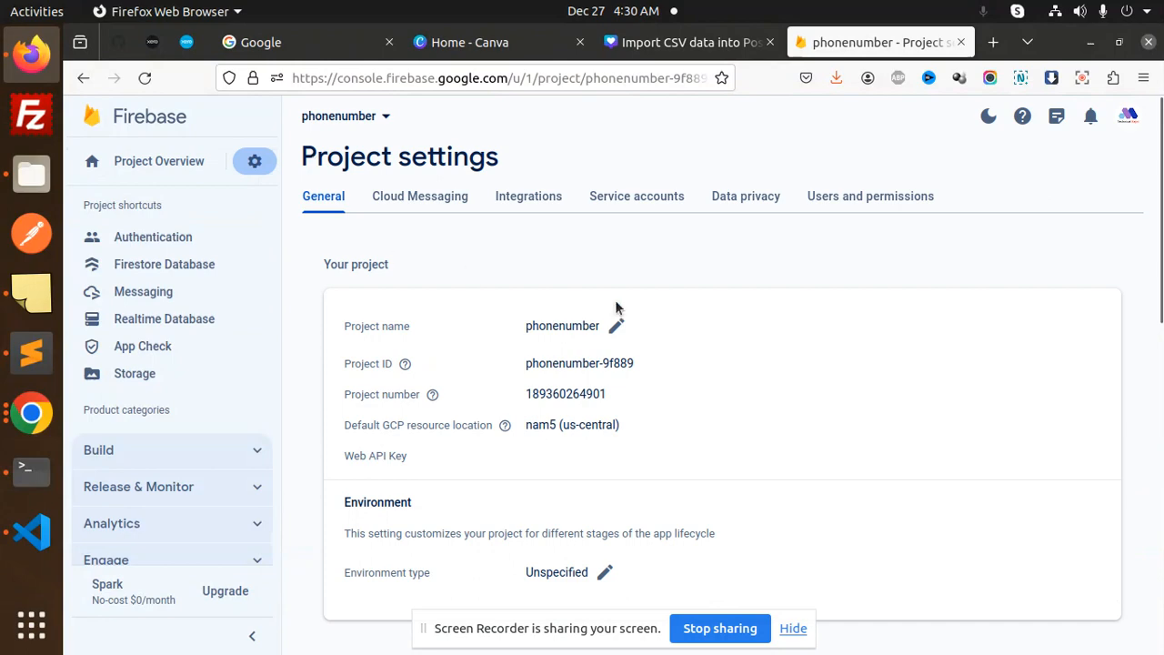
pyautogui.click(418, 196)
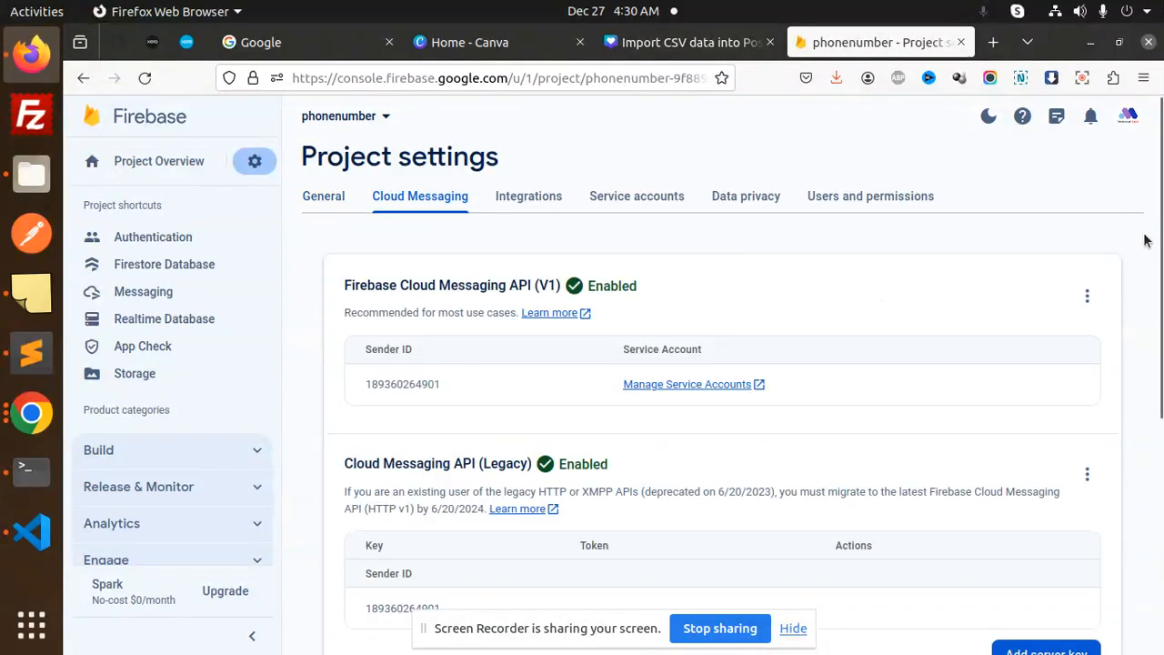
# - Reveal the Web Push certificates section and the existing key pair's actions
pyautogui.scroll(-3)
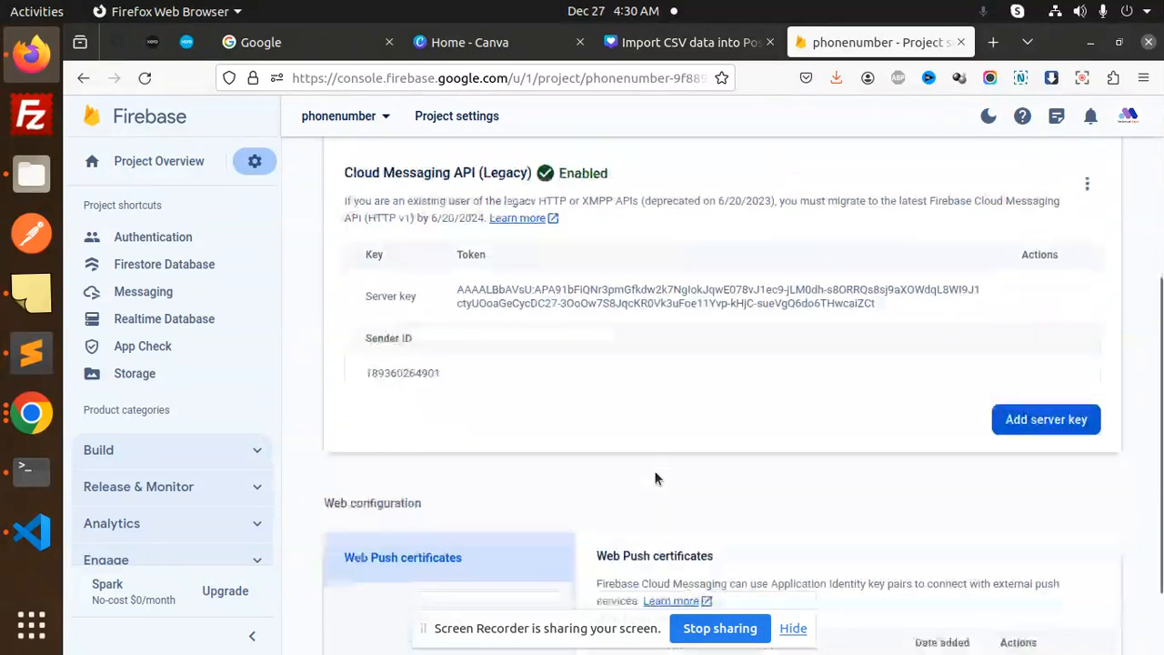
pyautogui.scroll(-3)
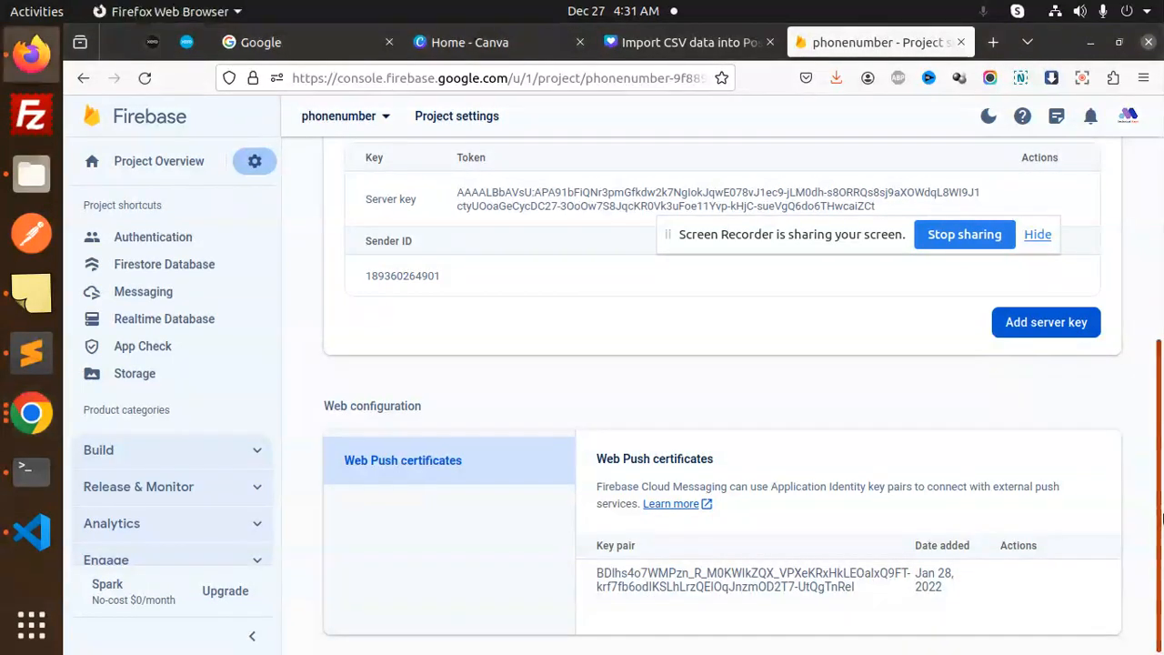
pyautogui.moveTo(455, 498)
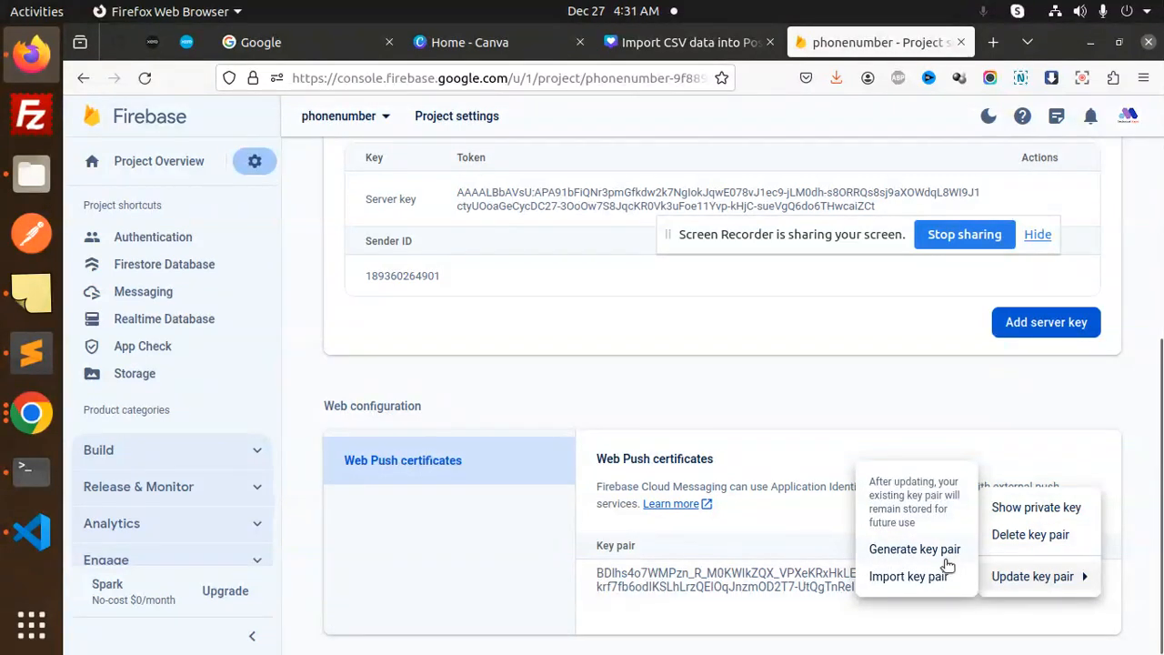
pyautogui.moveTo(920, 556)
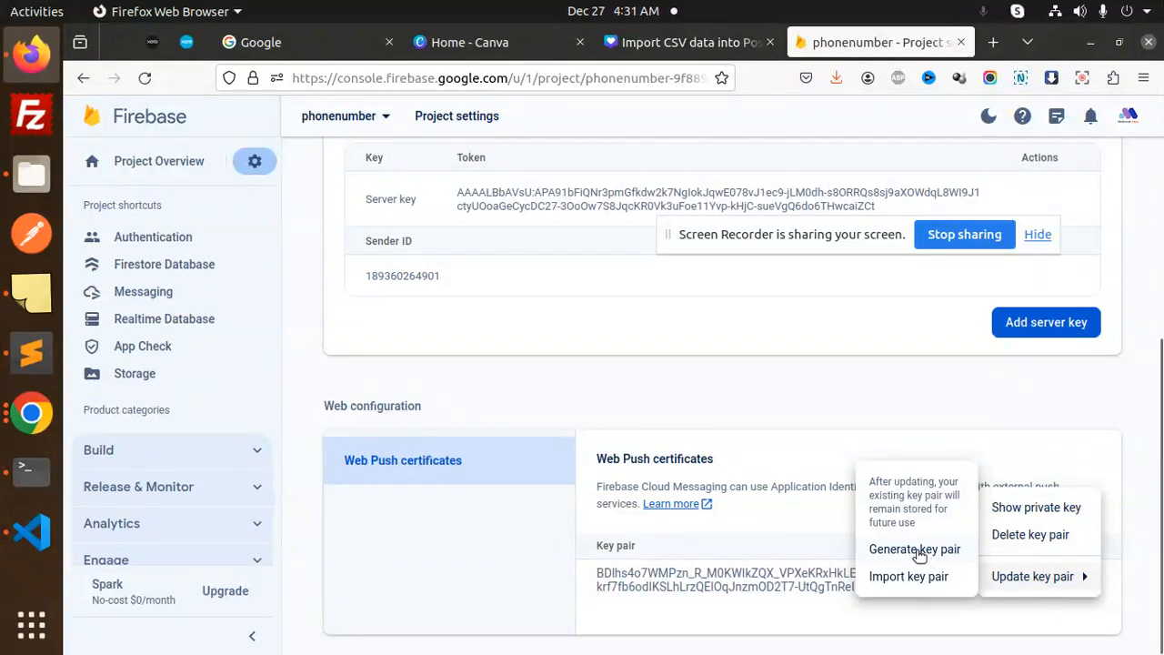
pyautogui.click(913, 550)
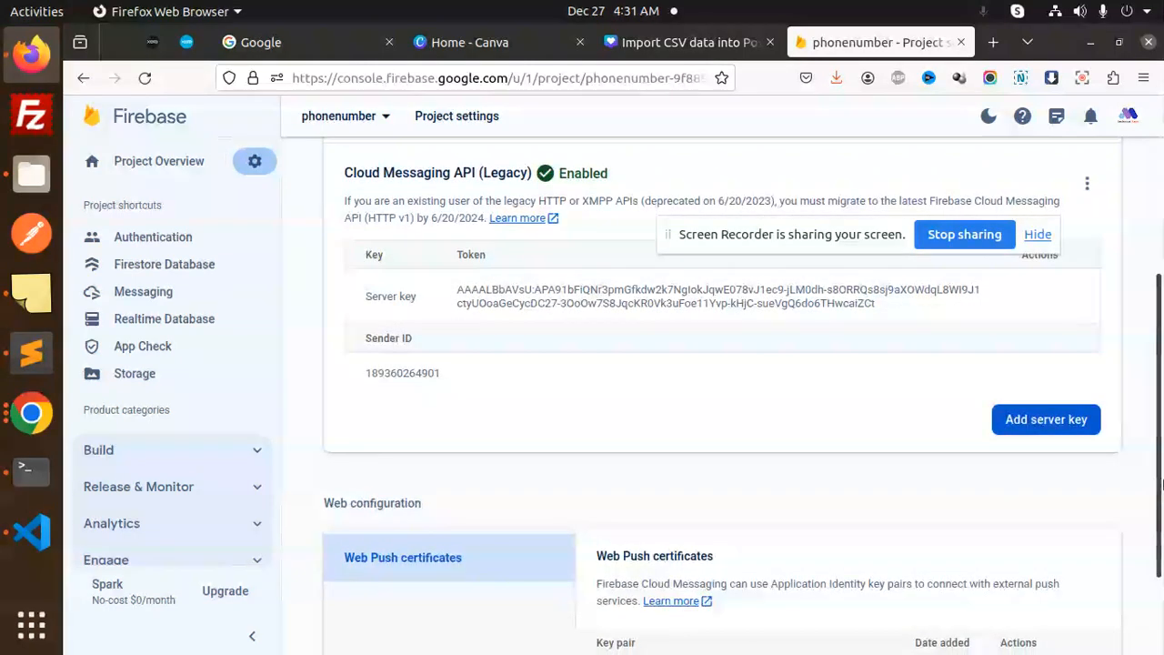
# - Scroll to the new Dec 27, 2023 Web Push key pair in the certificates table
pyautogui.scroll(-3)
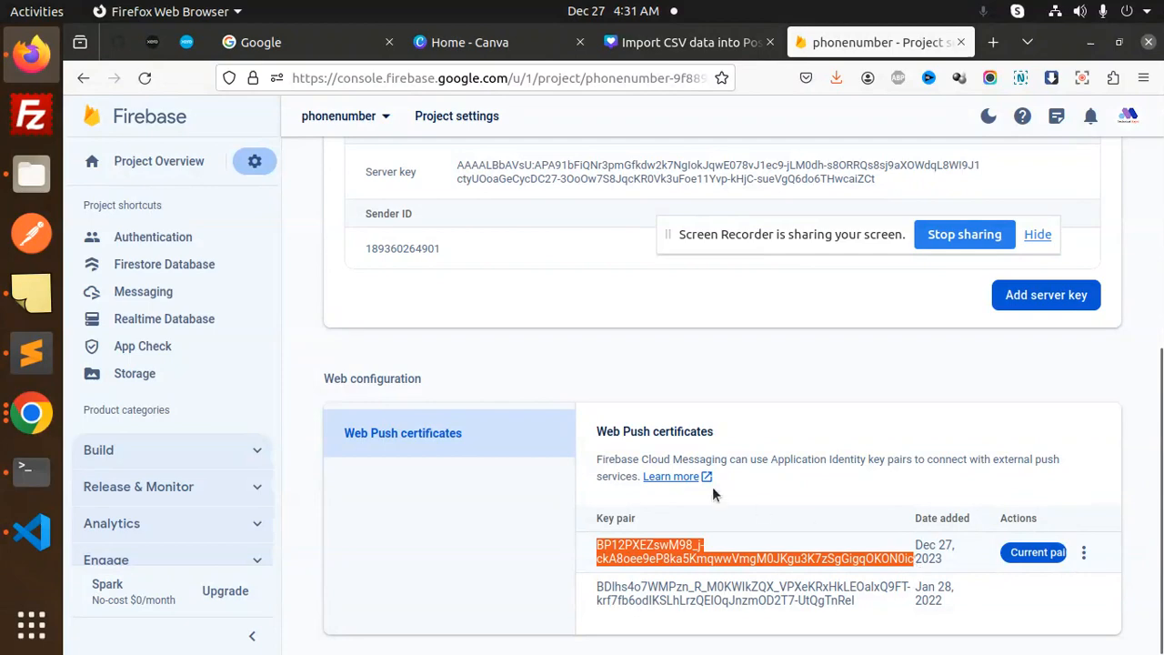
pyautogui.moveTo(33, 353)
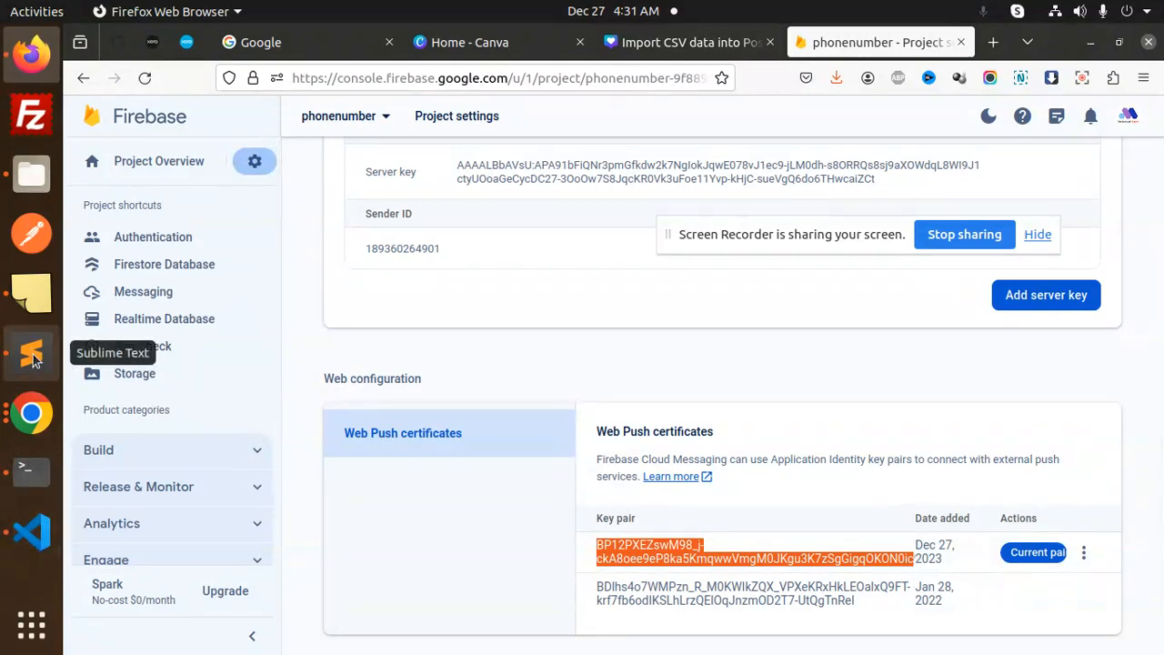
pyautogui.click(30, 353)
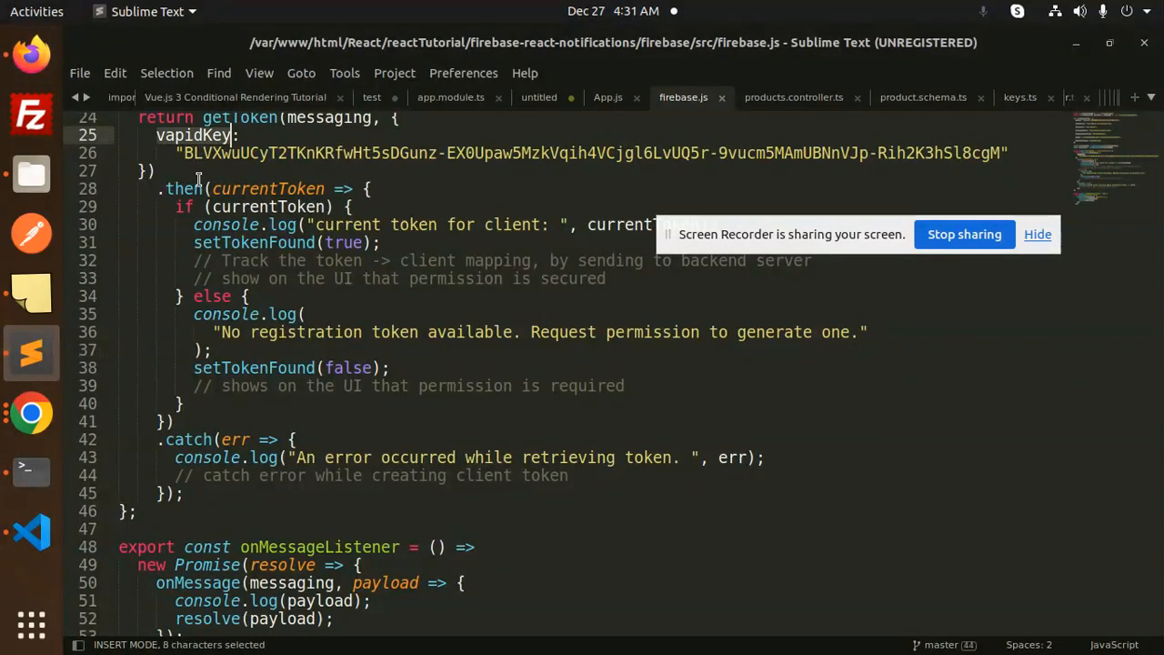
pyautogui.click(155, 171)
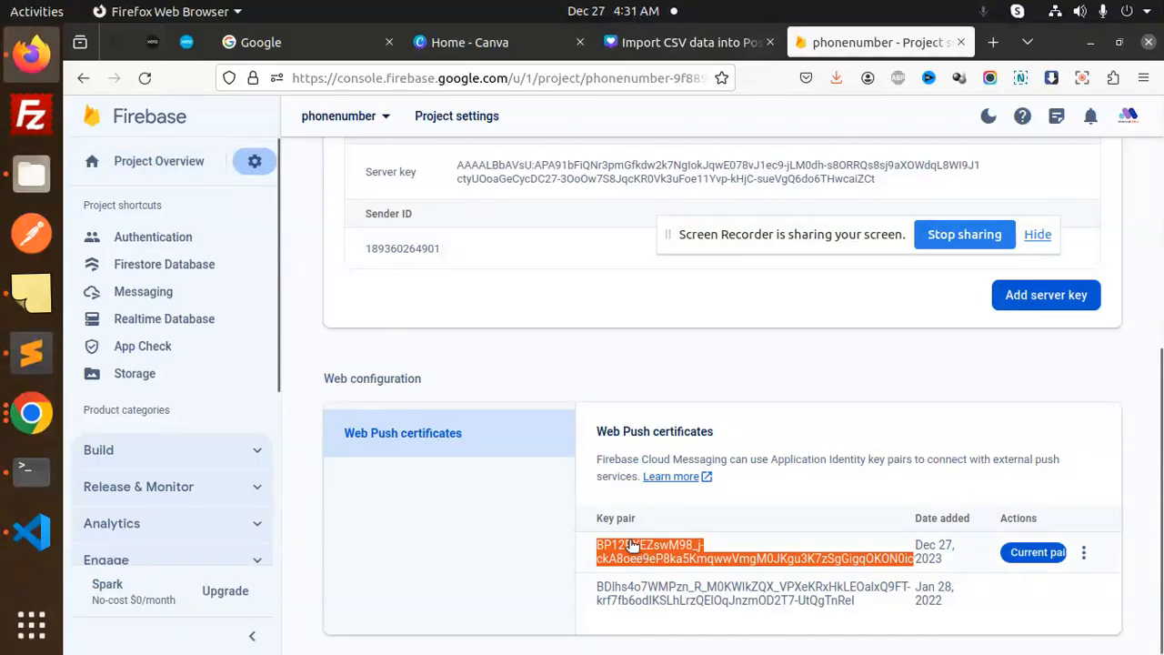
pyautogui.moveTo(1036, 553)
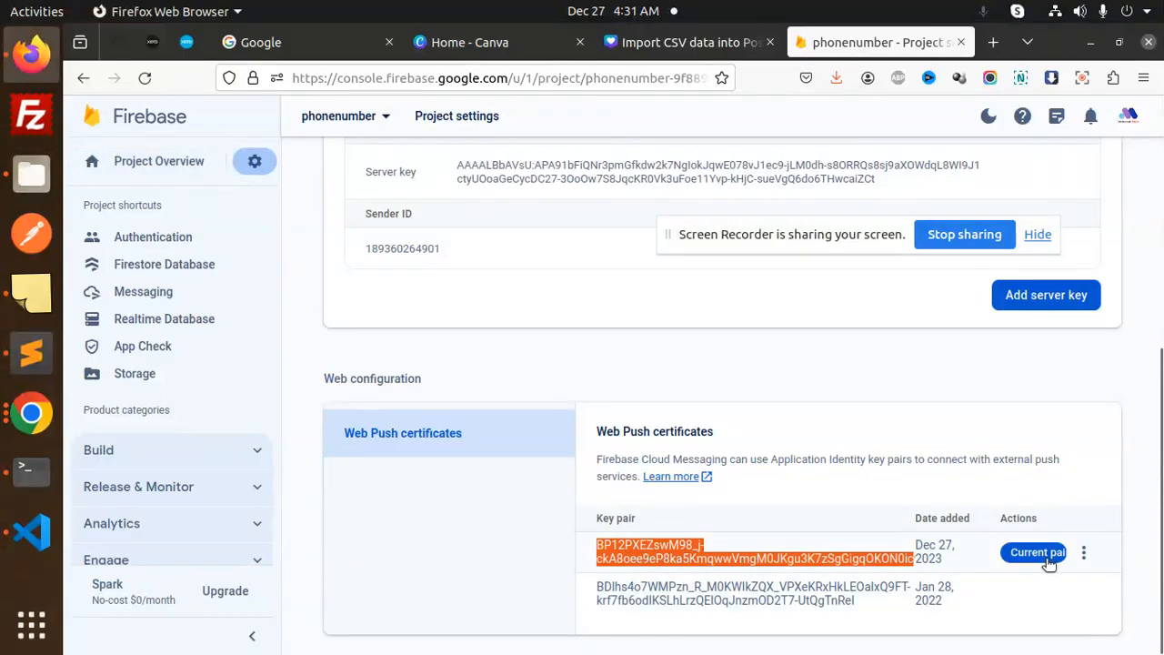